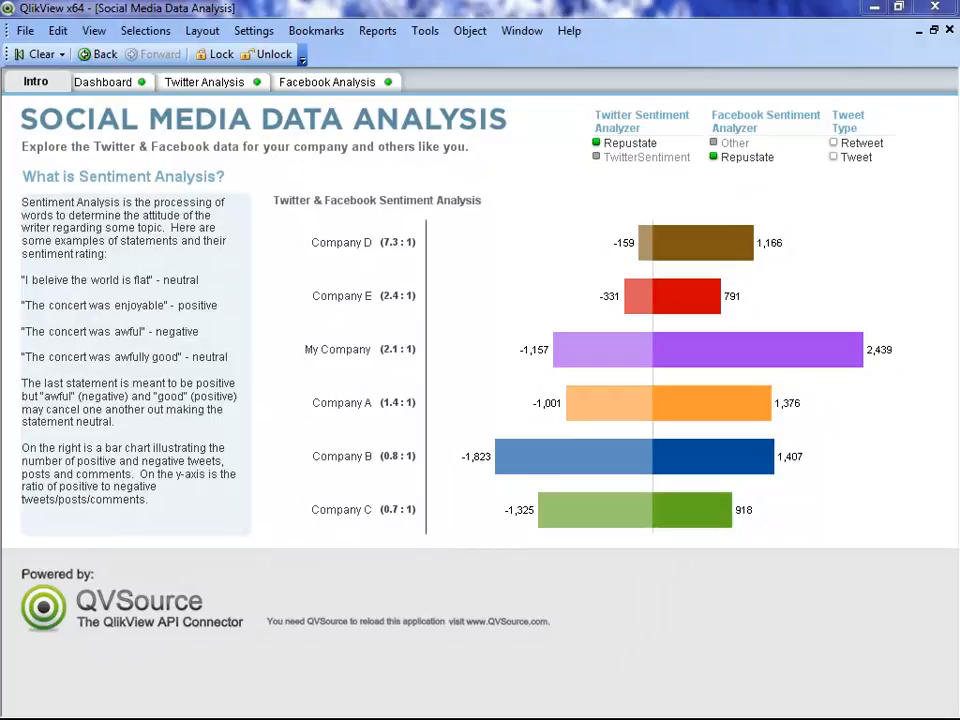
# - Leave the Intro sentiment overview for the Dashboard sheet's tweet and post trend charts
pyautogui.click(760, 349)
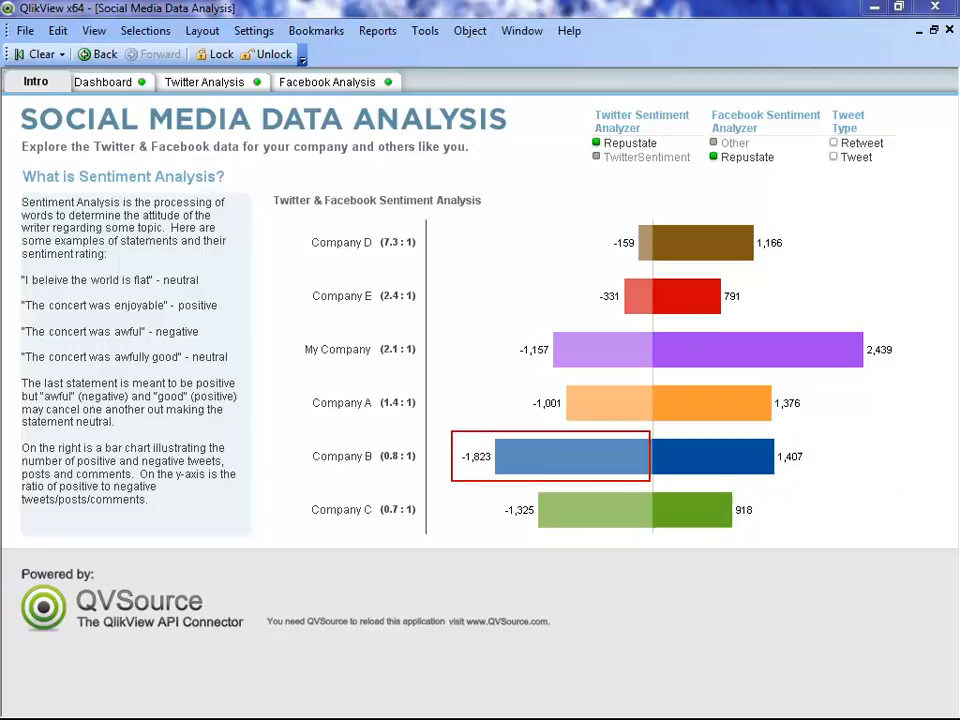
pyautogui.click(362, 242)
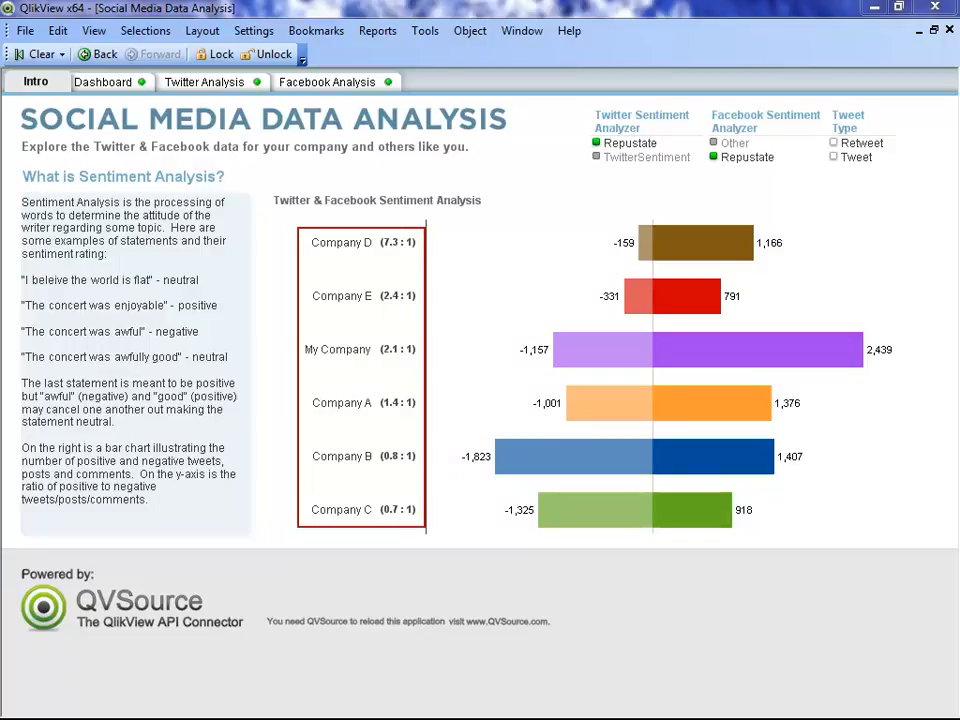
pyautogui.click(360, 242)
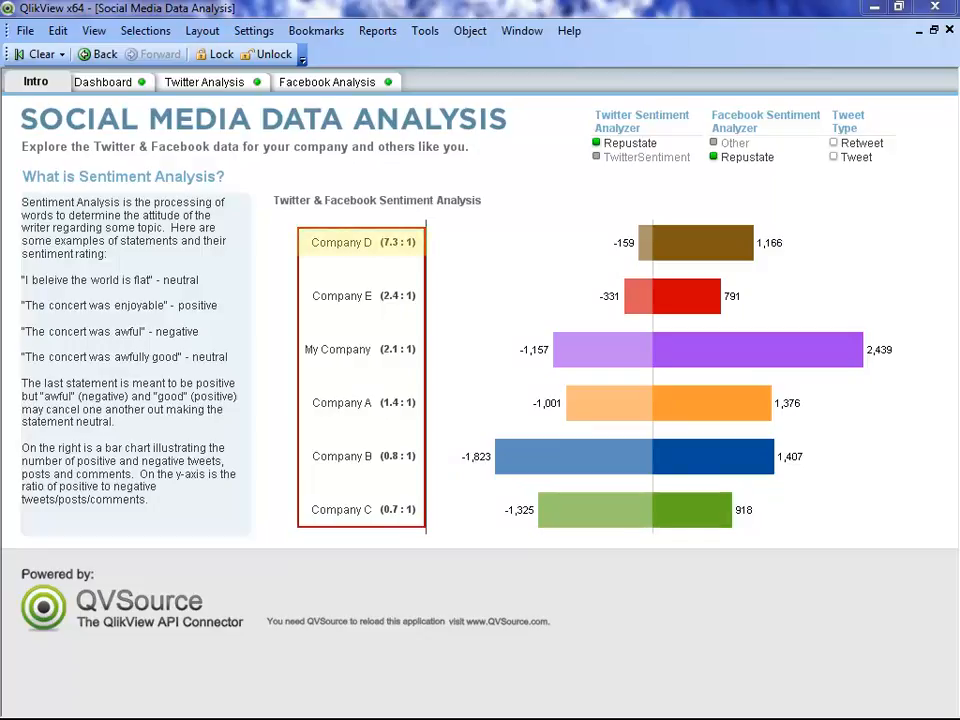
pyautogui.click(360, 242)
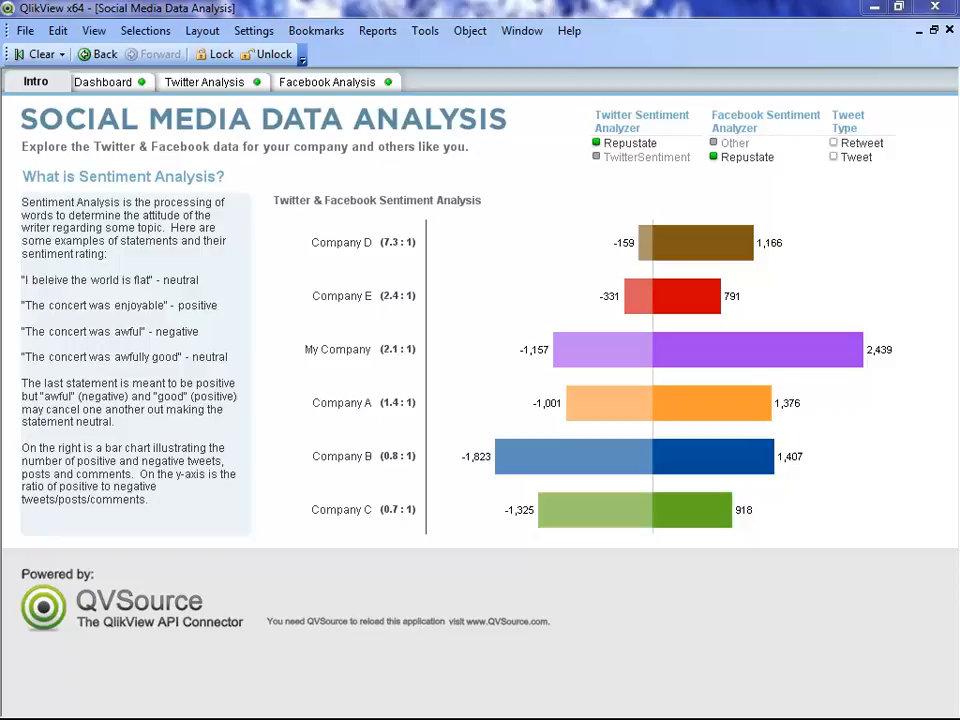
pyautogui.click(102, 82)
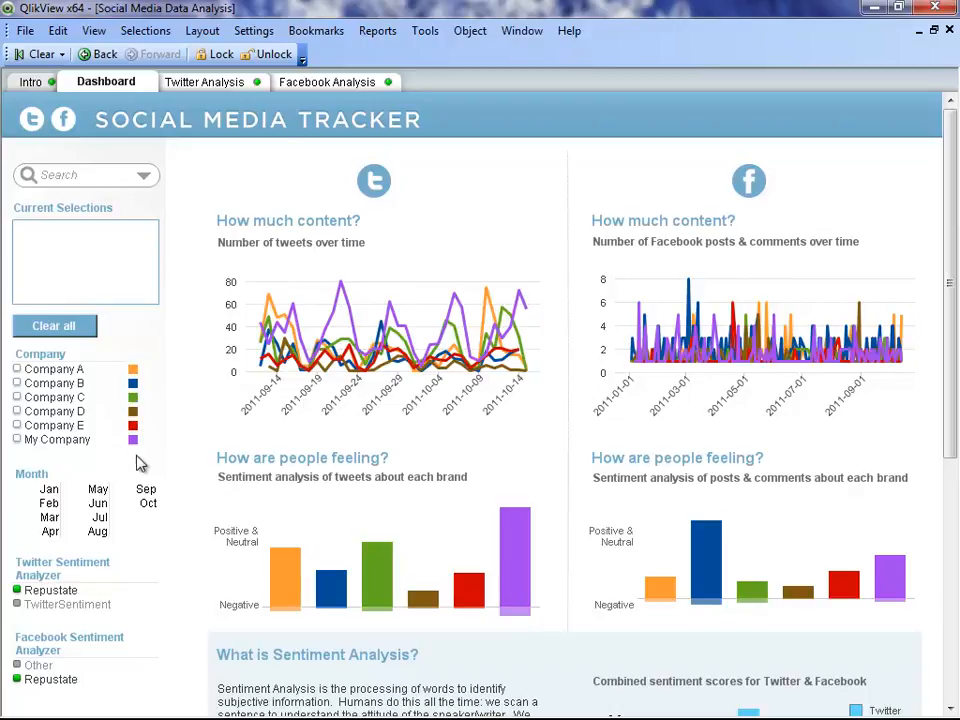
# - Filter the dashboard to September, review its charts, then open Twitter Analysis
pyautogui.click(146, 489)
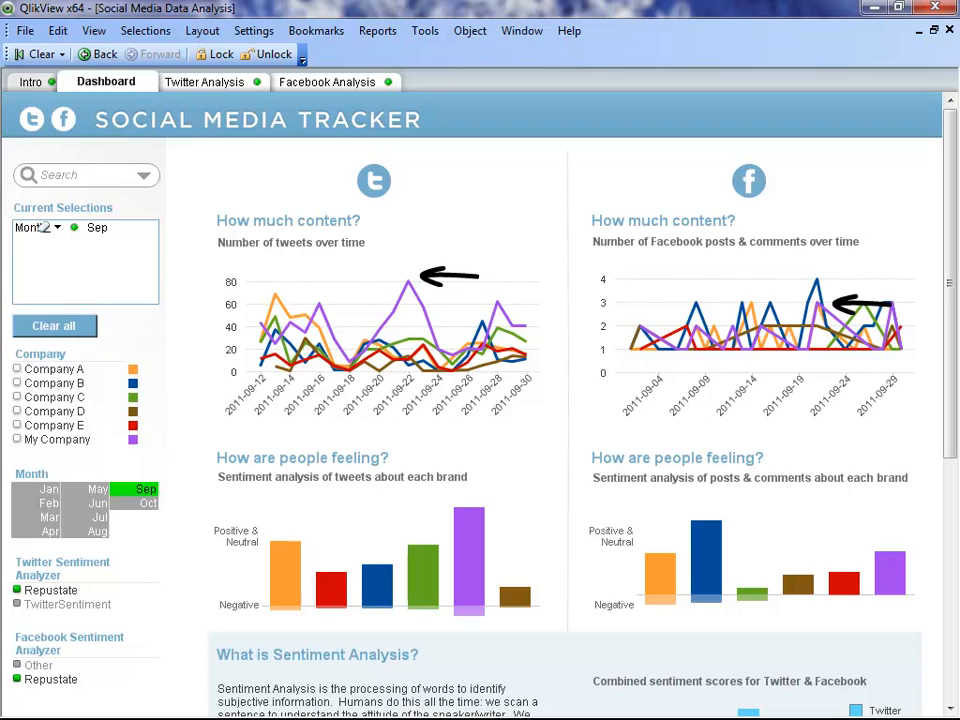
pyautogui.moveTo(904, 258)
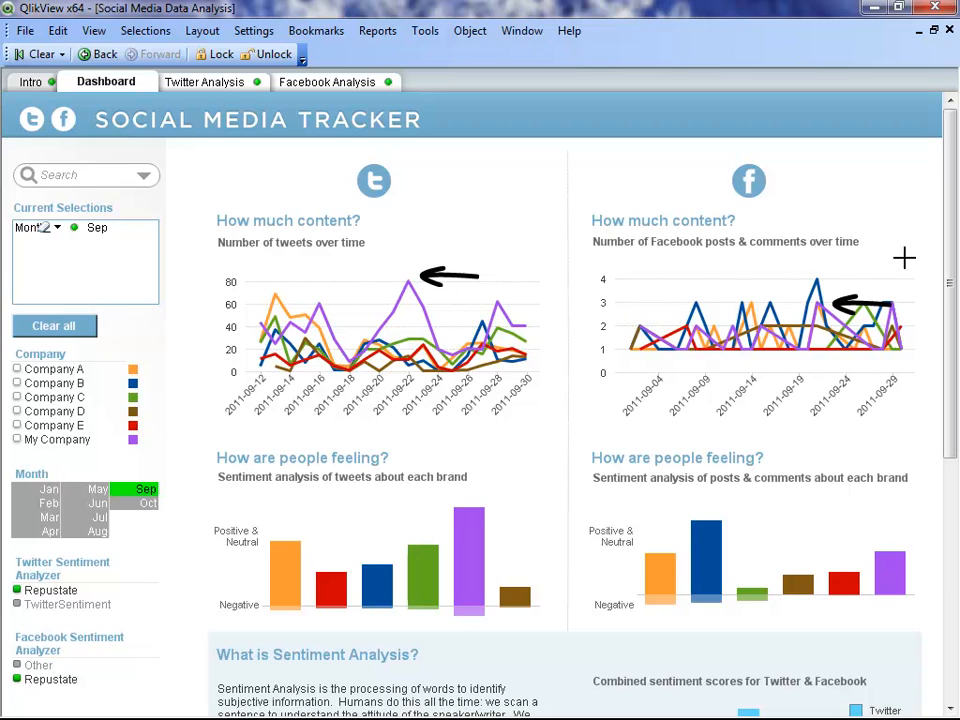
pyautogui.scroll(-3)
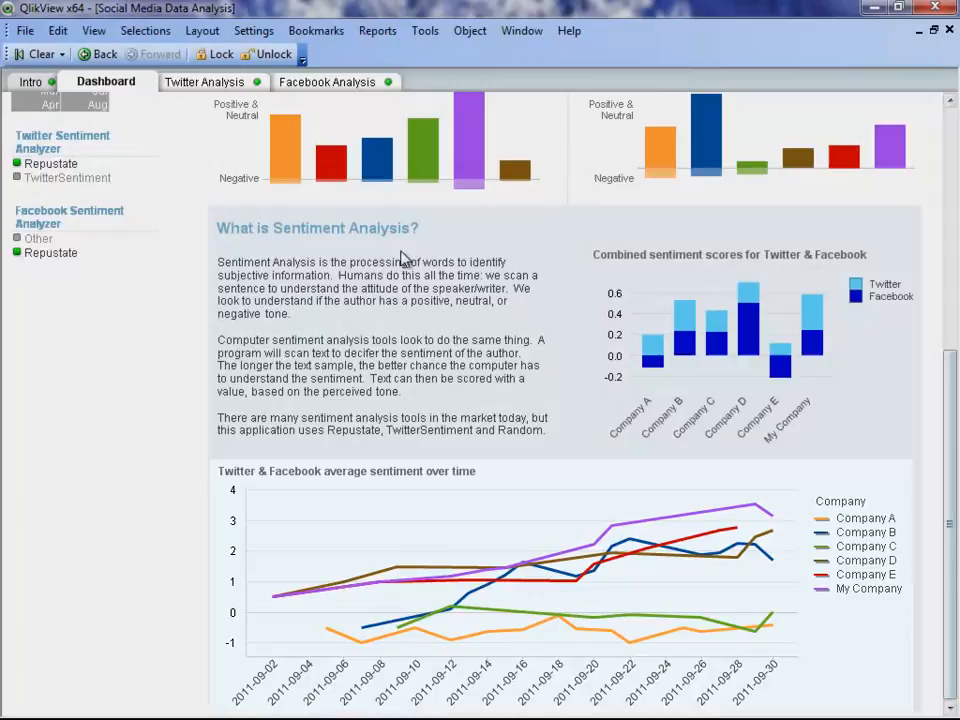
pyautogui.click(205, 81)
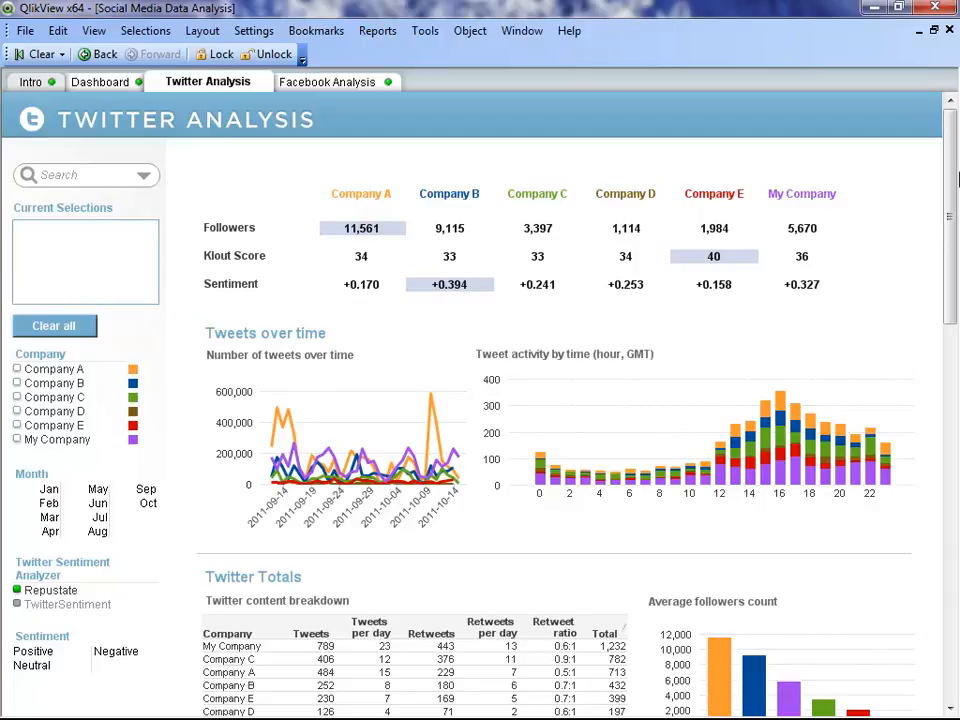
pyautogui.click(361, 193)
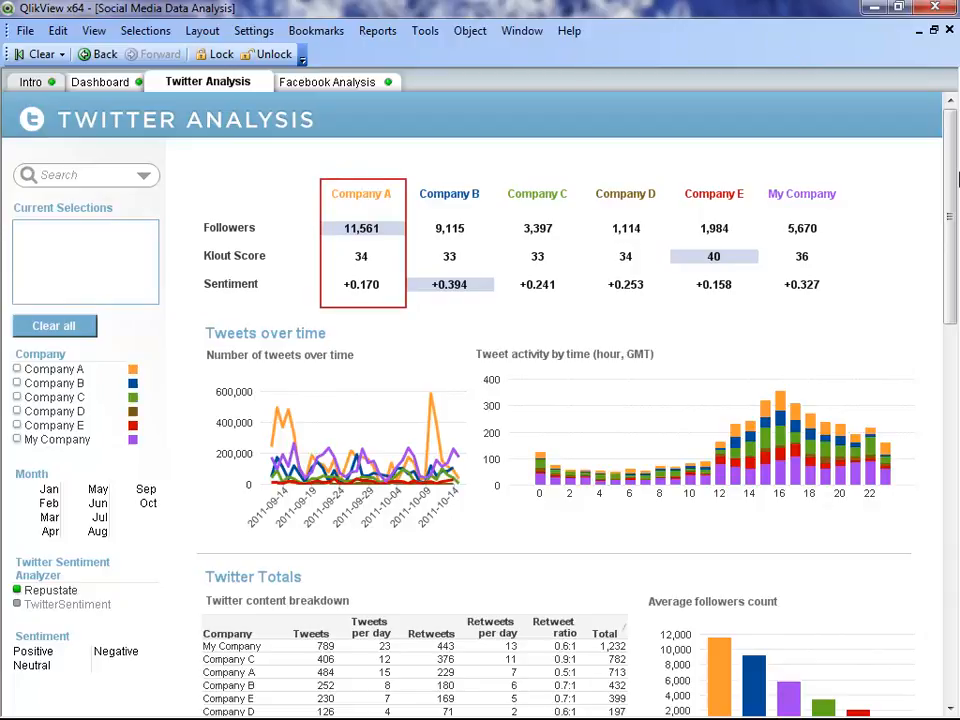
pyautogui.click(713, 193)
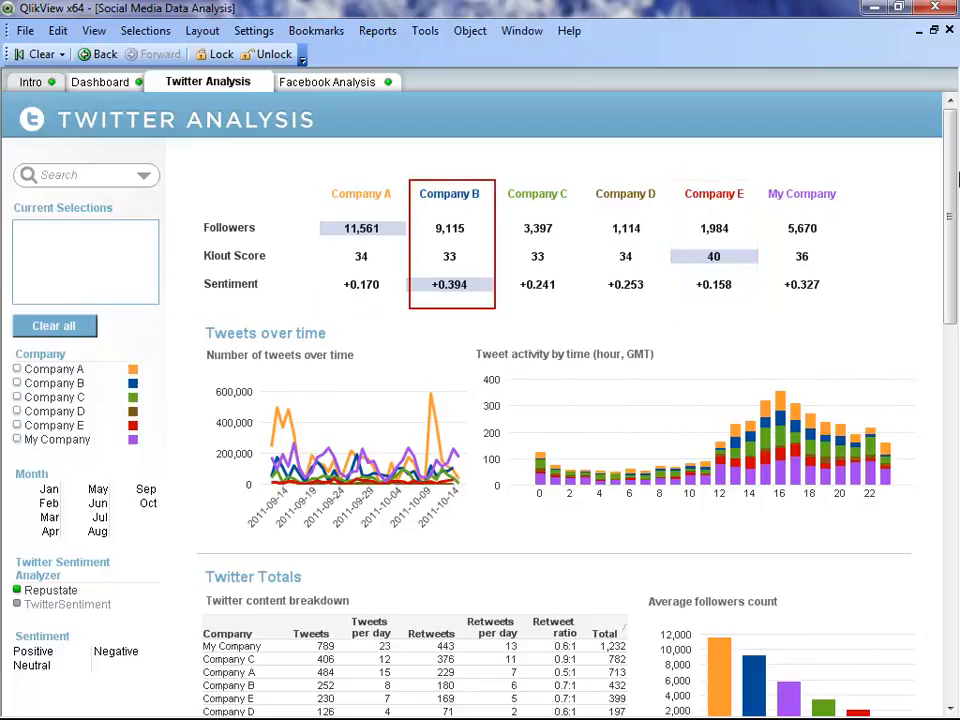
pyautogui.click(449, 193)
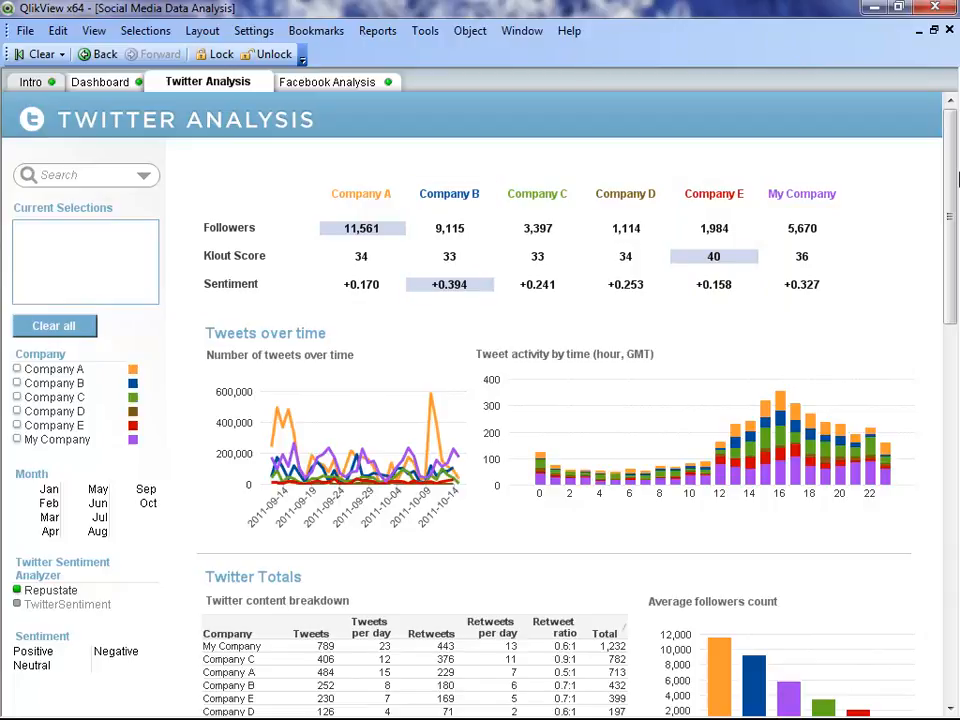
pyautogui.scroll(-3)
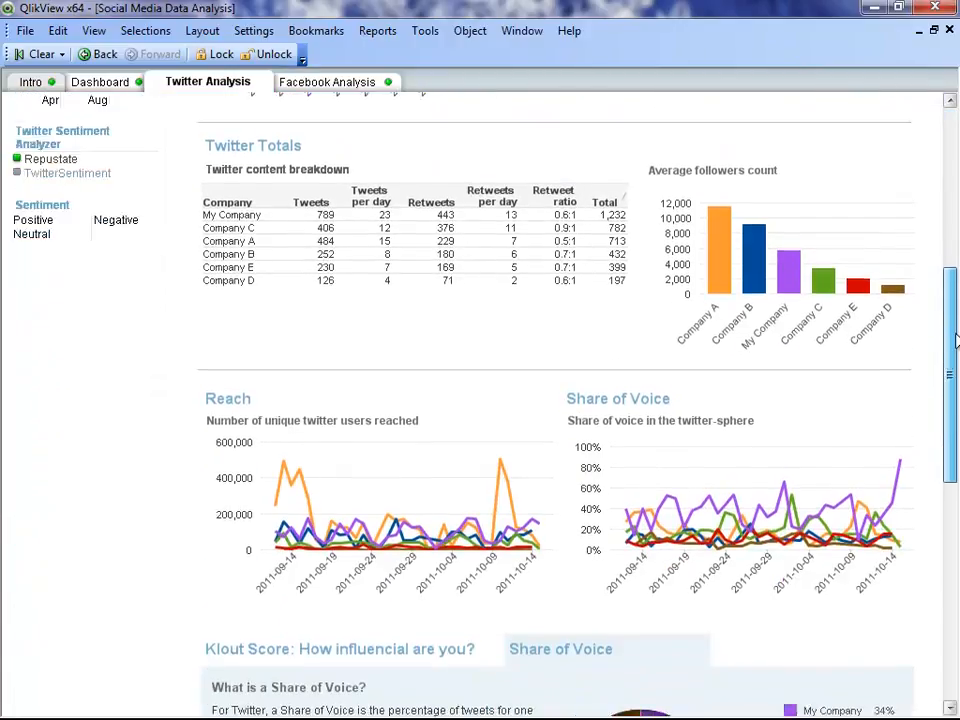
# - Scroll through the Twitter Analysis figures, then switch to the Facebook Analysis sheet
pyautogui.scroll(-3)
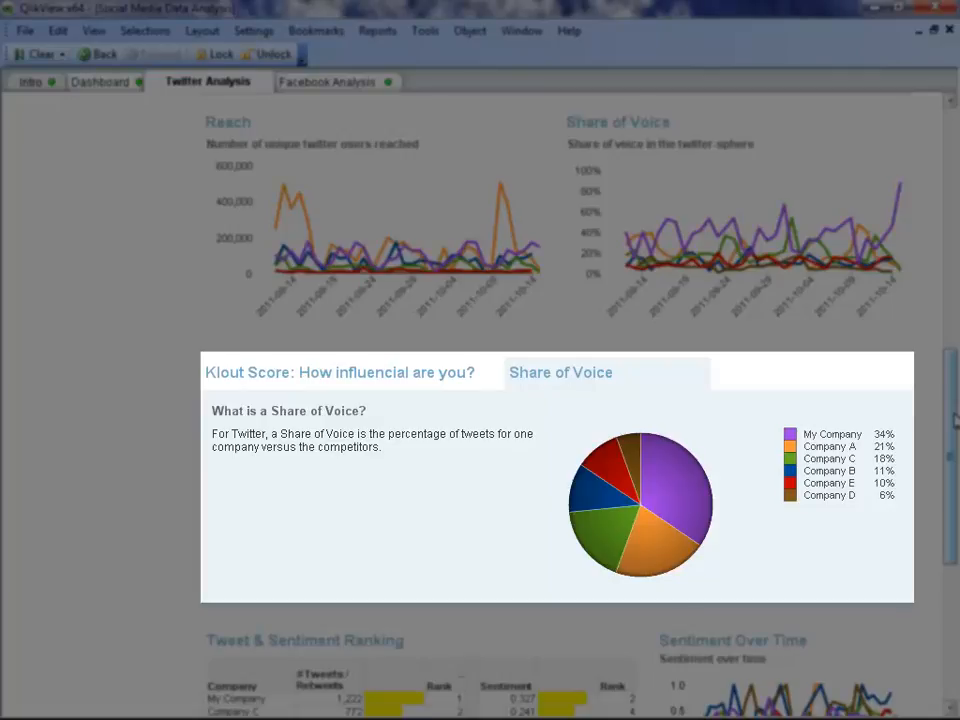
pyautogui.scroll(-3)
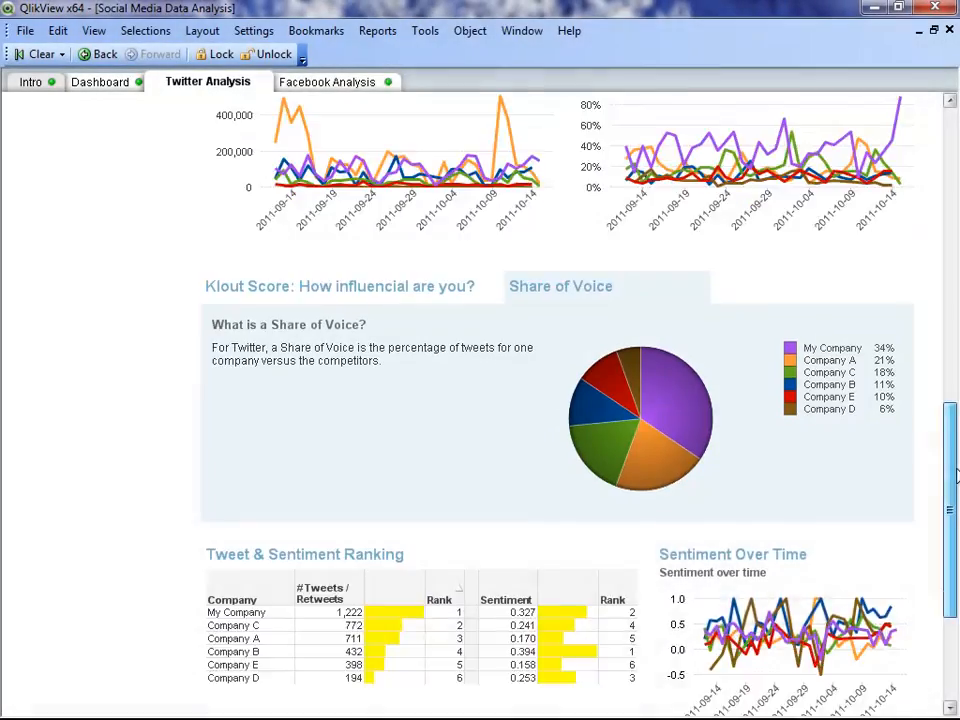
pyautogui.scroll(-3)
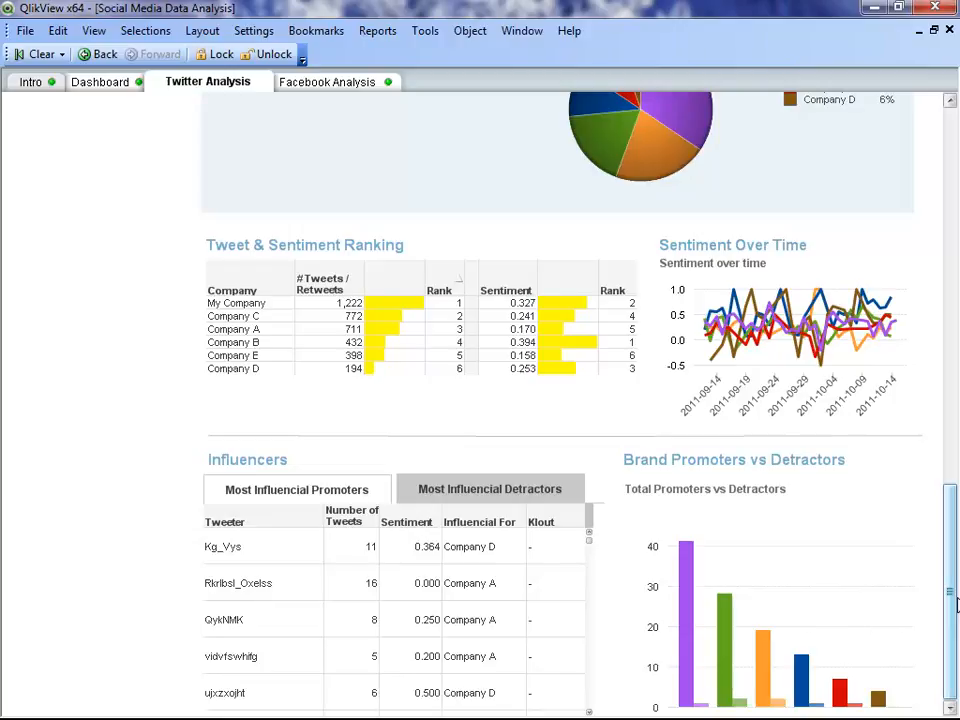
pyautogui.click(331, 81)
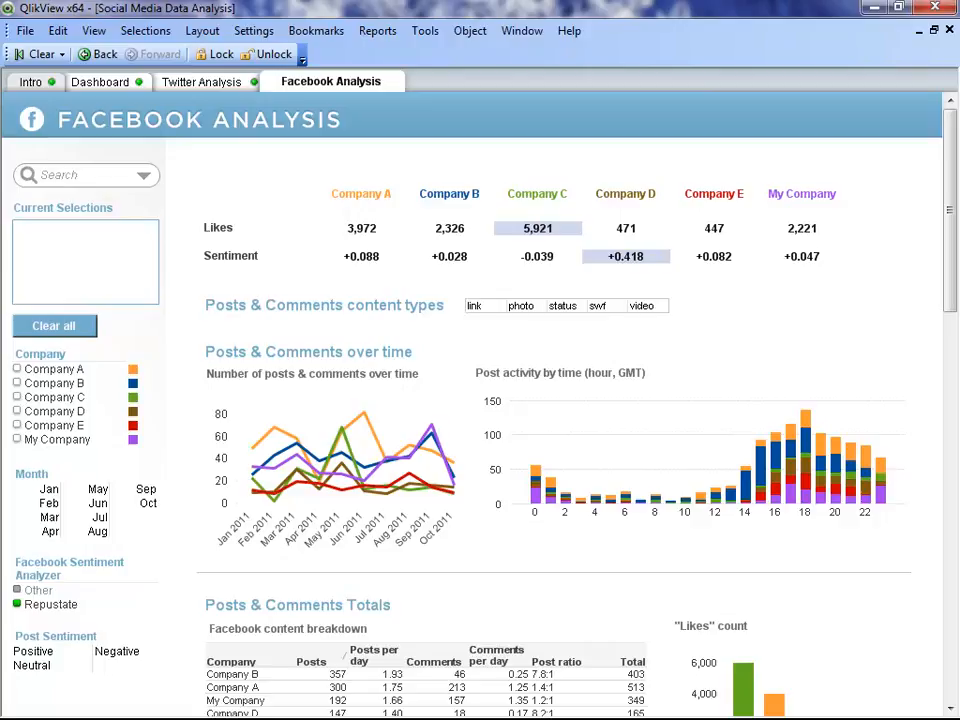
pyautogui.scroll(-3)
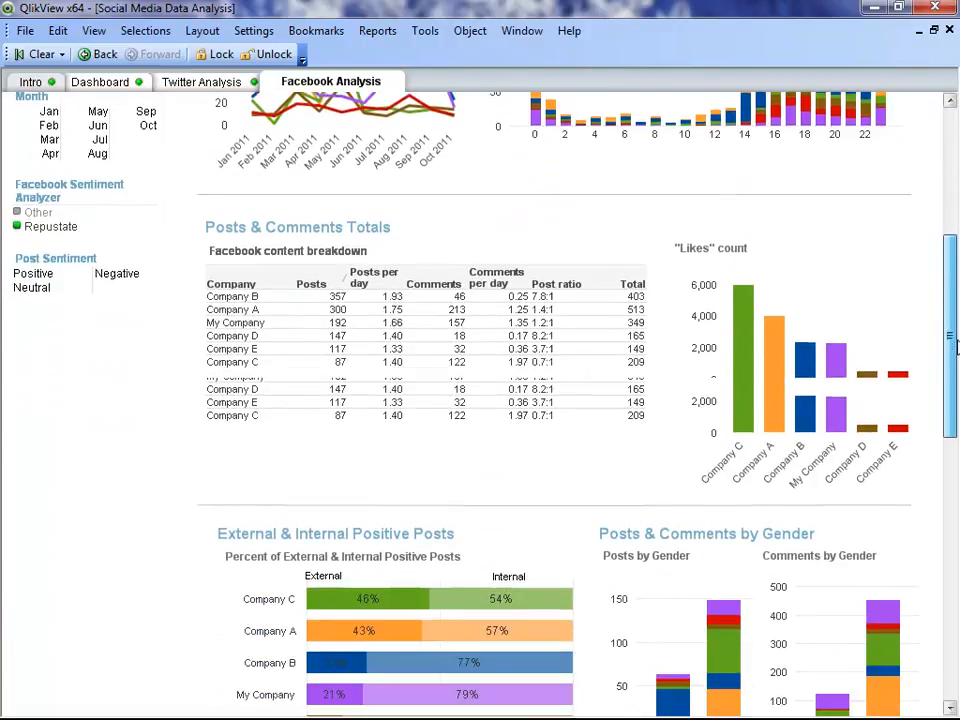
pyautogui.scroll(-3)
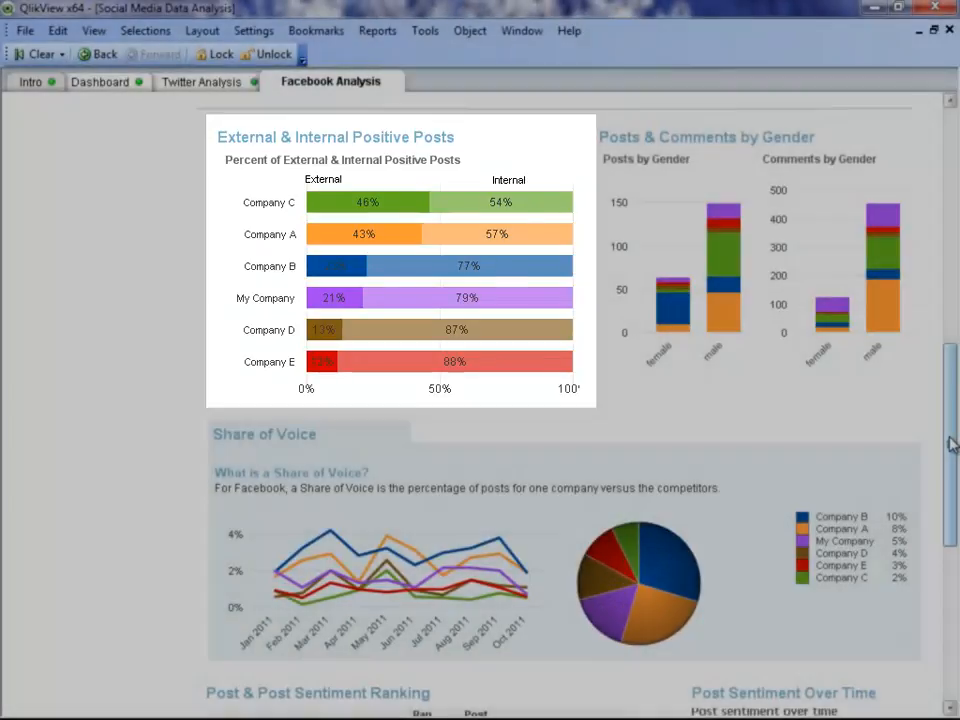
pyautogui.scroll(-3)
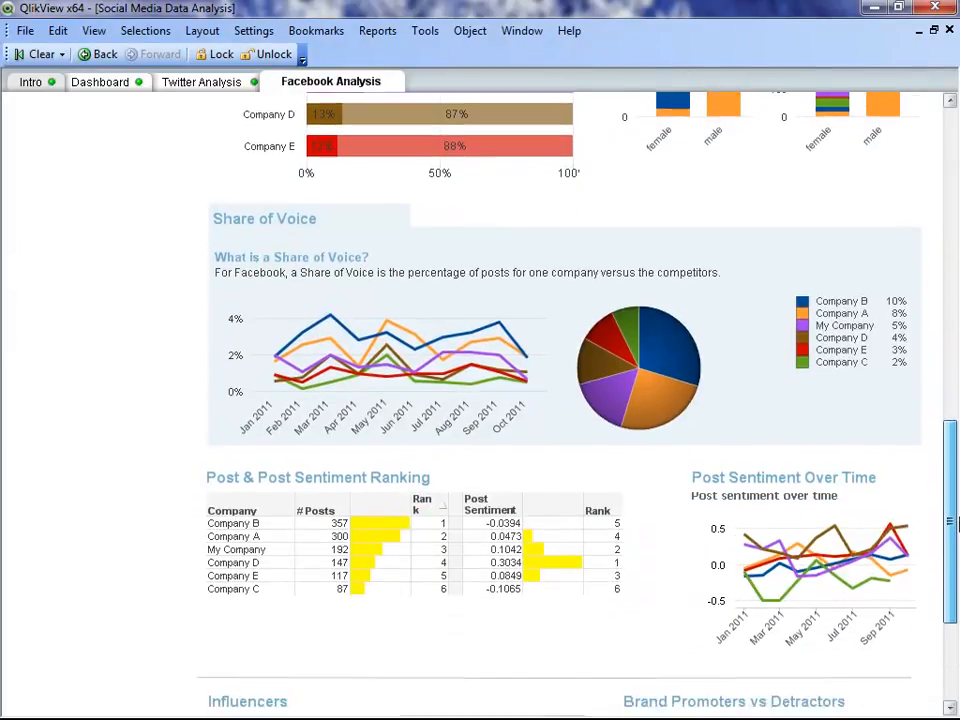
pyautogui.scroll(-3)
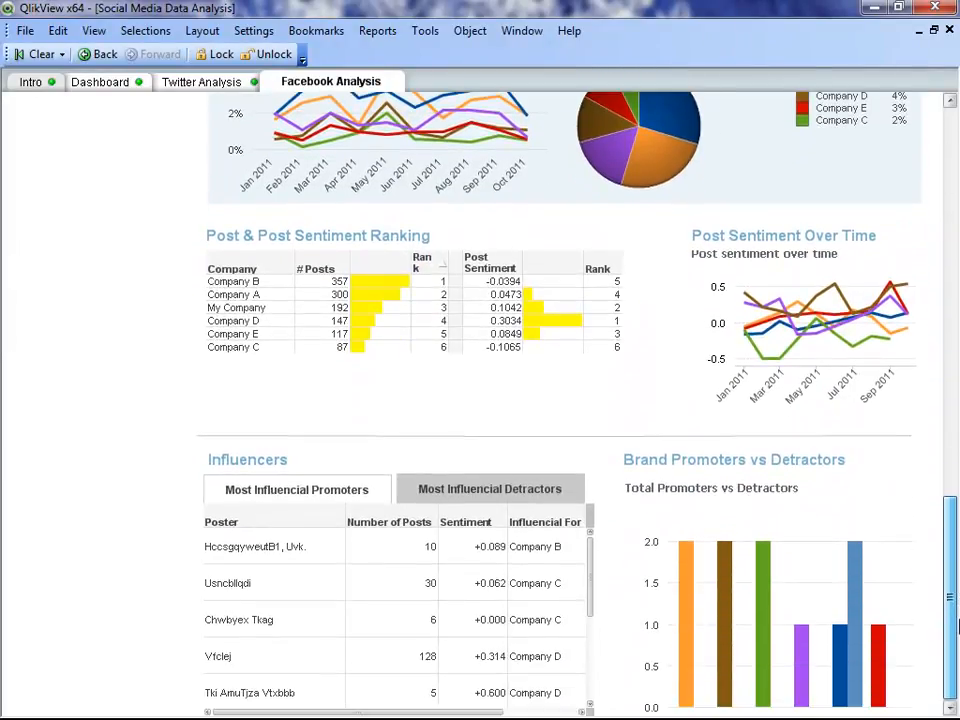